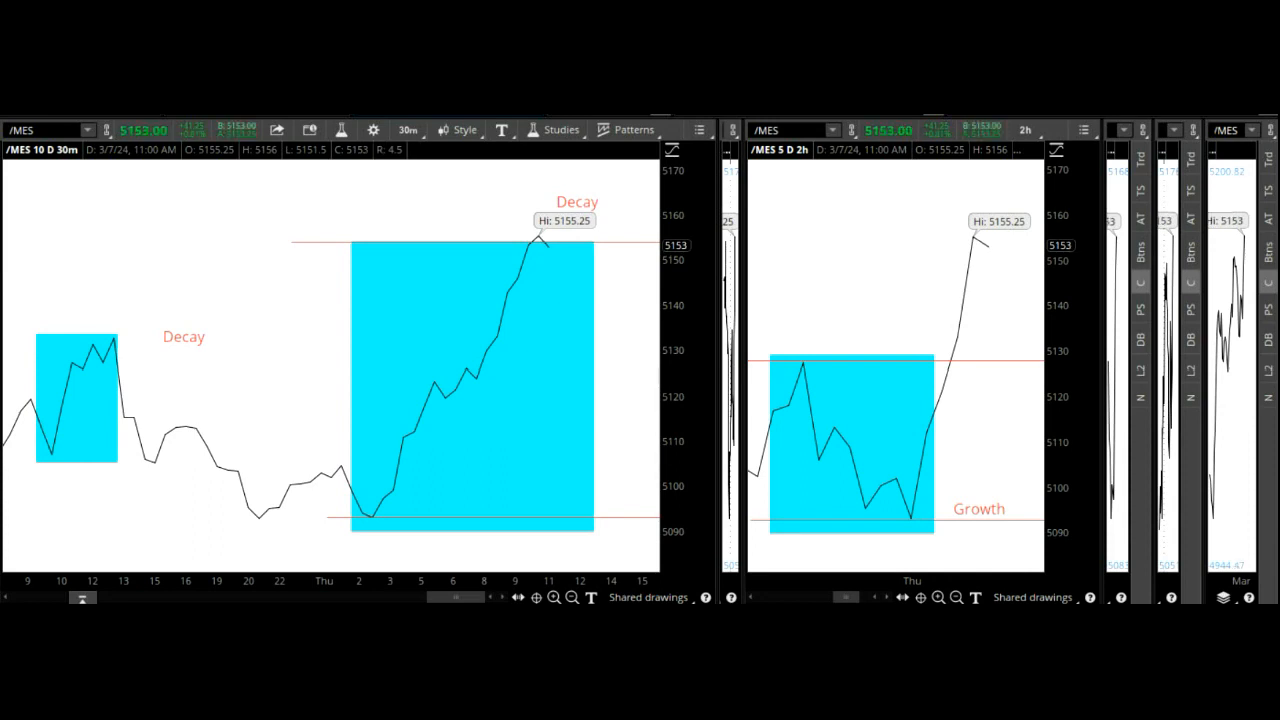
mouse_move(118, 325)
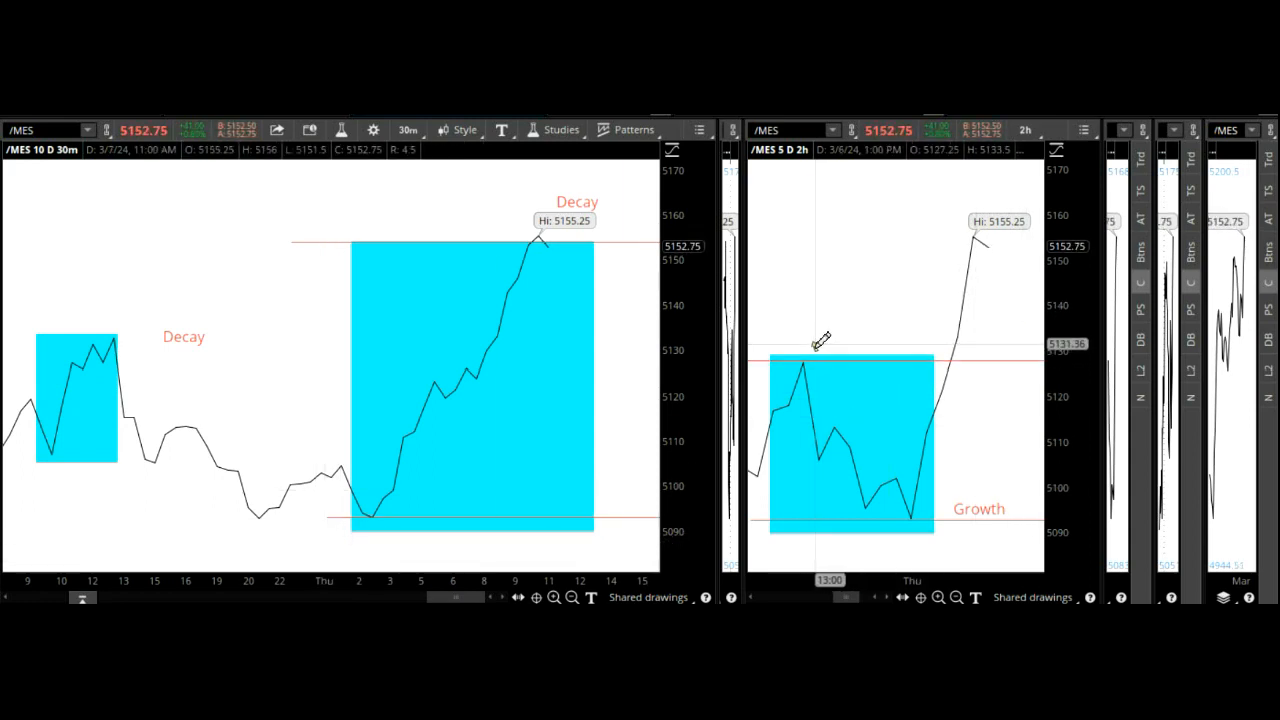
Select the Ellipse drawing tool on the left 10-day 30-minute /MES chart
left_click_drag(820, 340, 918, 515)
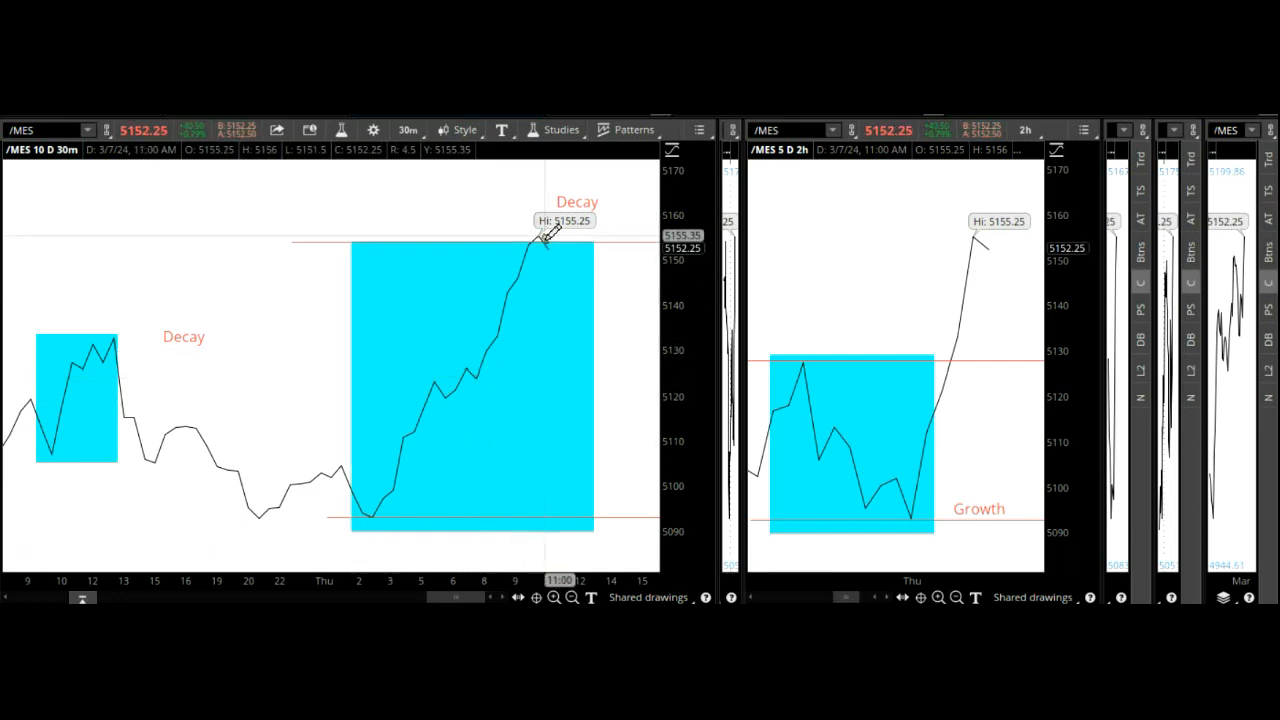
mouse_move(550, 235)
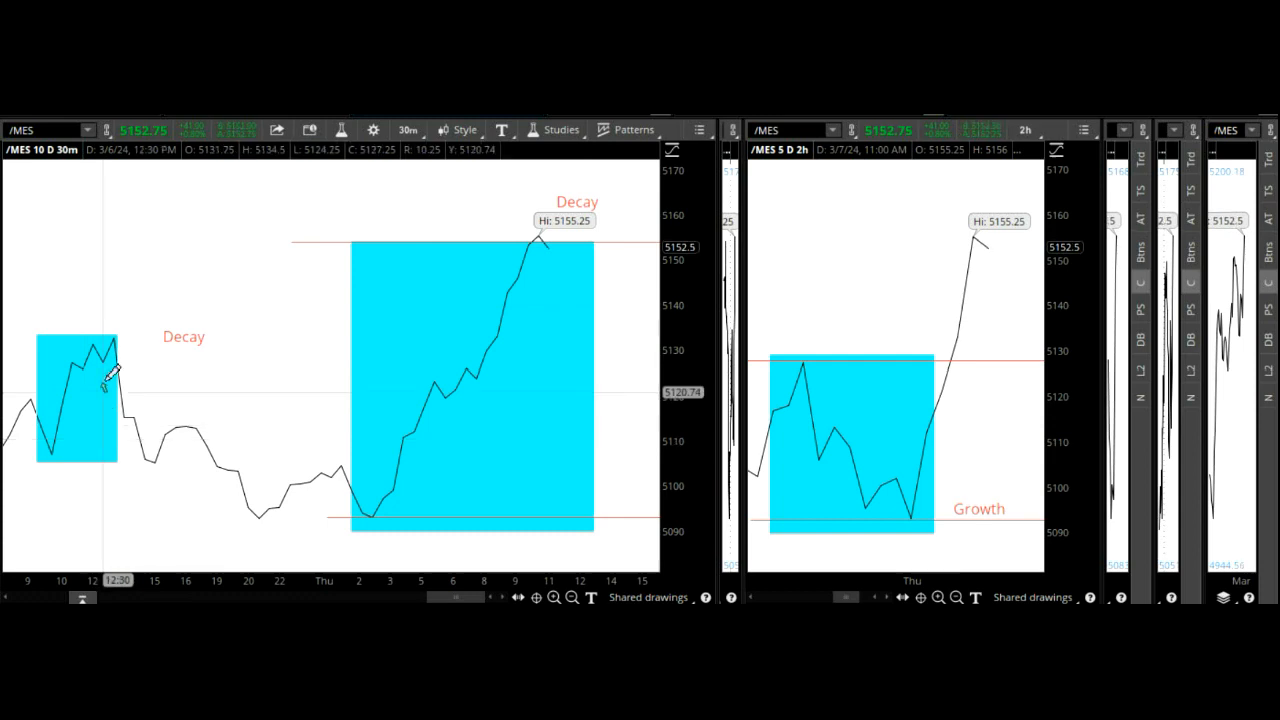
mouse_move(118, 335)
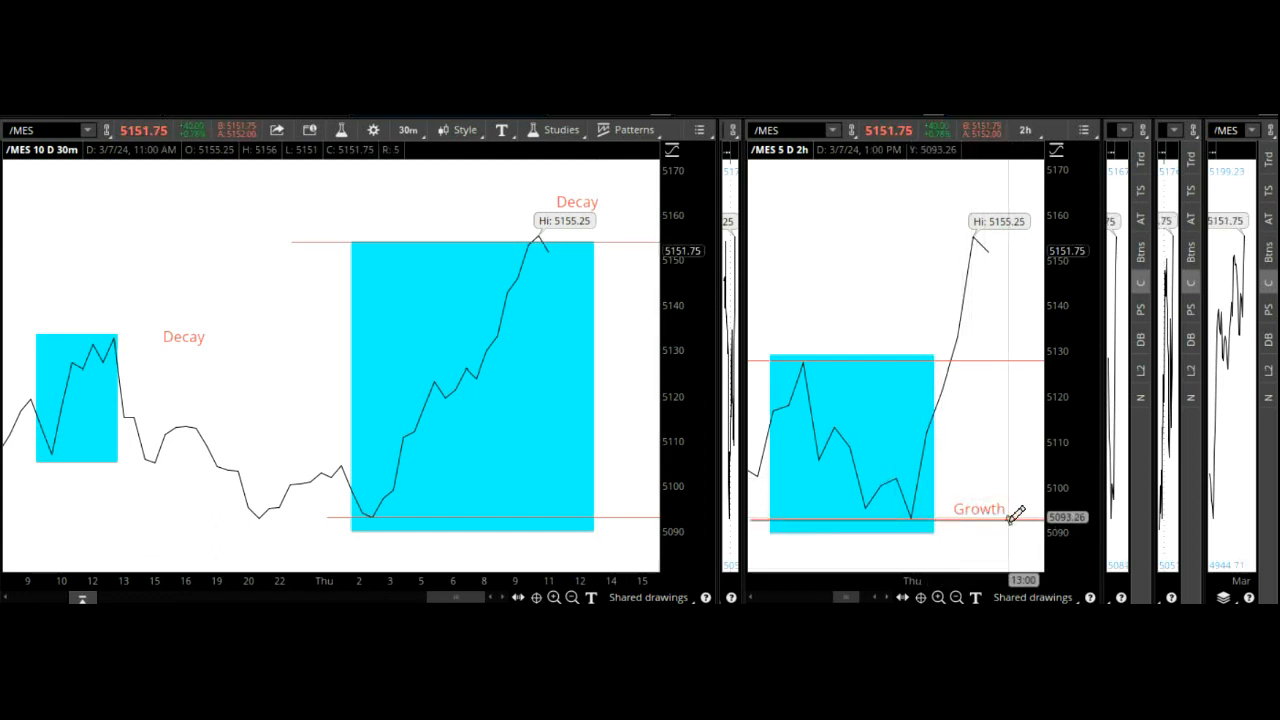
mouse_move(965, 315)
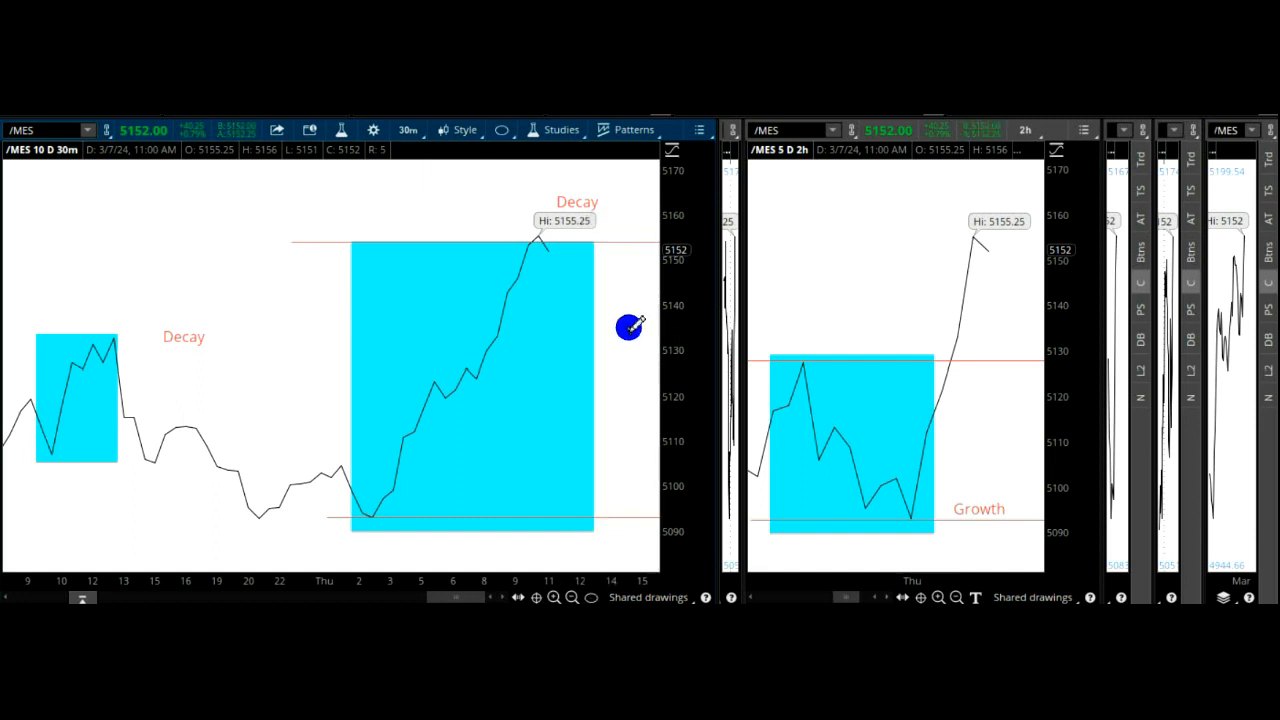
mouse_move(646, 394)
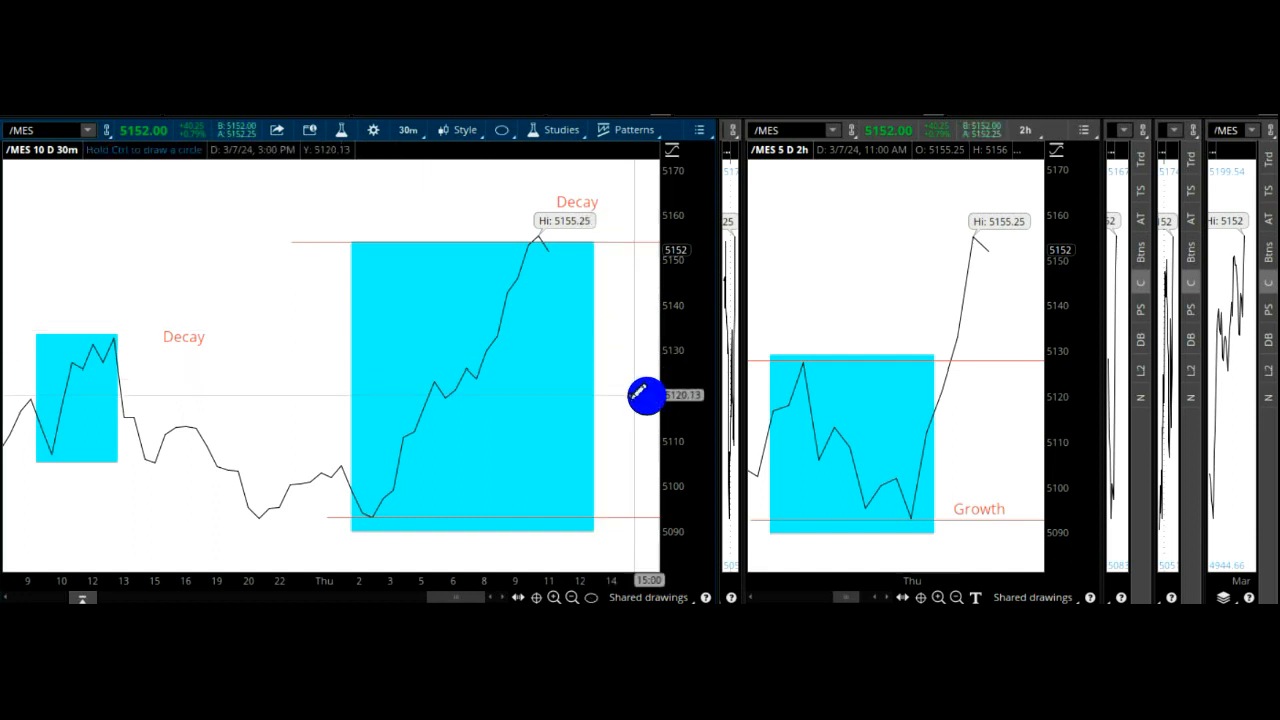